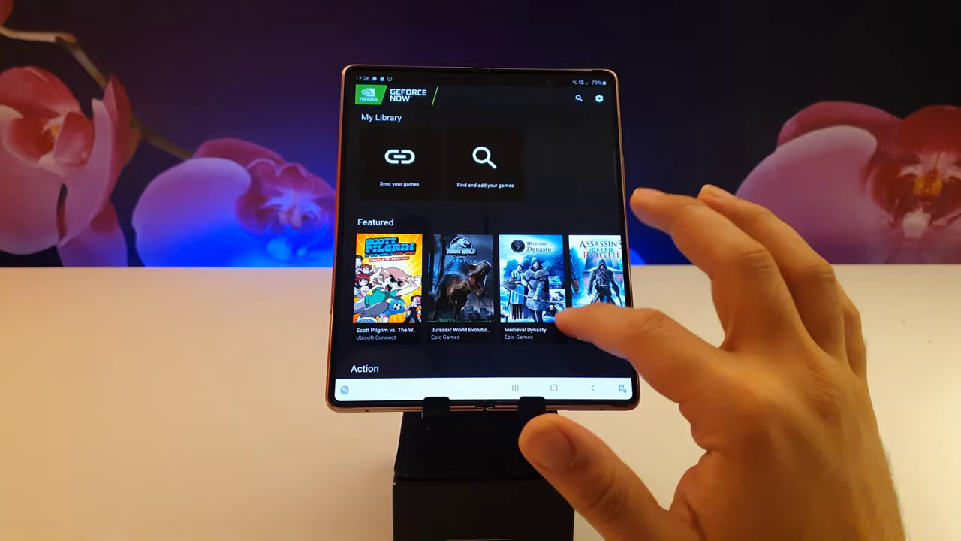
Review Shadow's frame rate options, then the allocated bandwidth Mb/s choices
scroll(down, 3)
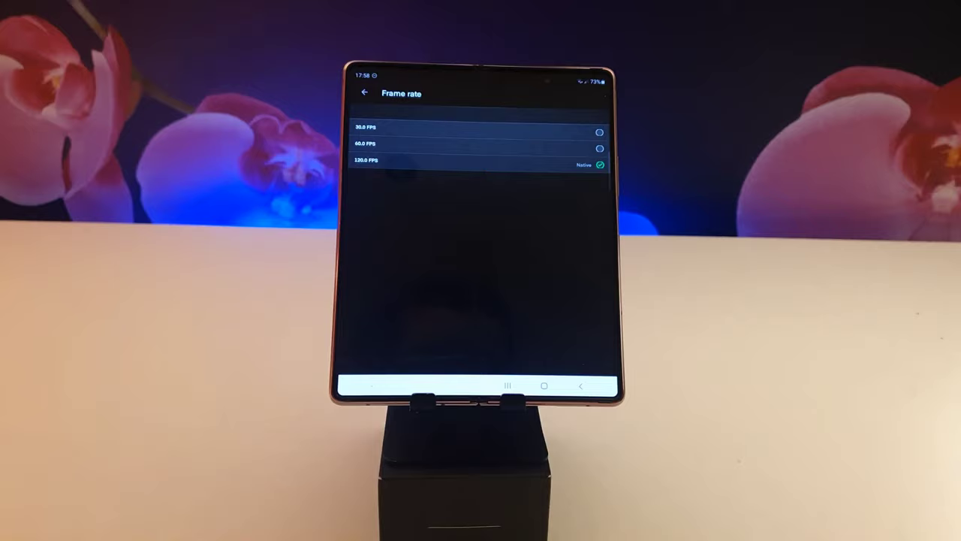
click(365, 93)
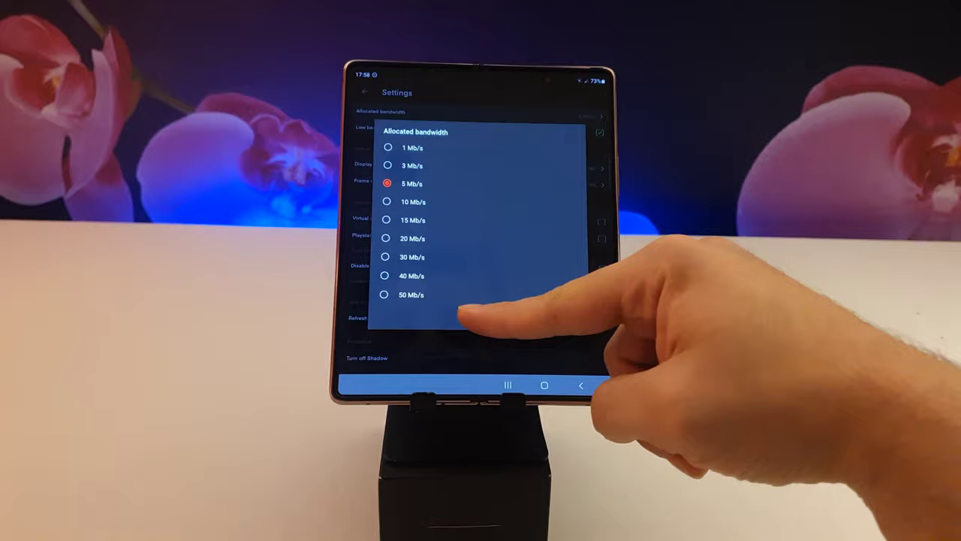
click(412, 183)
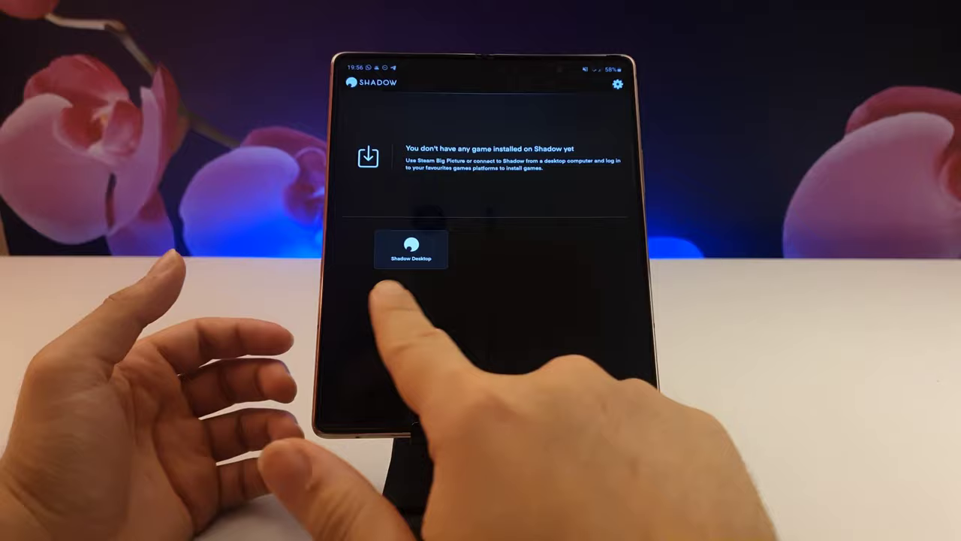
Start Shadow Desktop, then reach Netboom's Grand Theft Auto V page
click(411, 250)
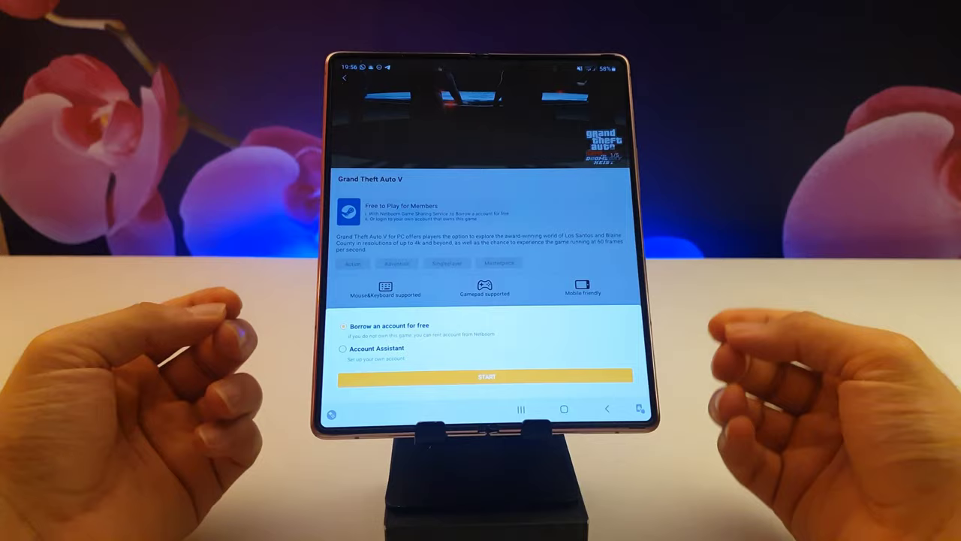
Return to the home screen and long-press a gaming app icon for its shortcut menu
click(342, 348)
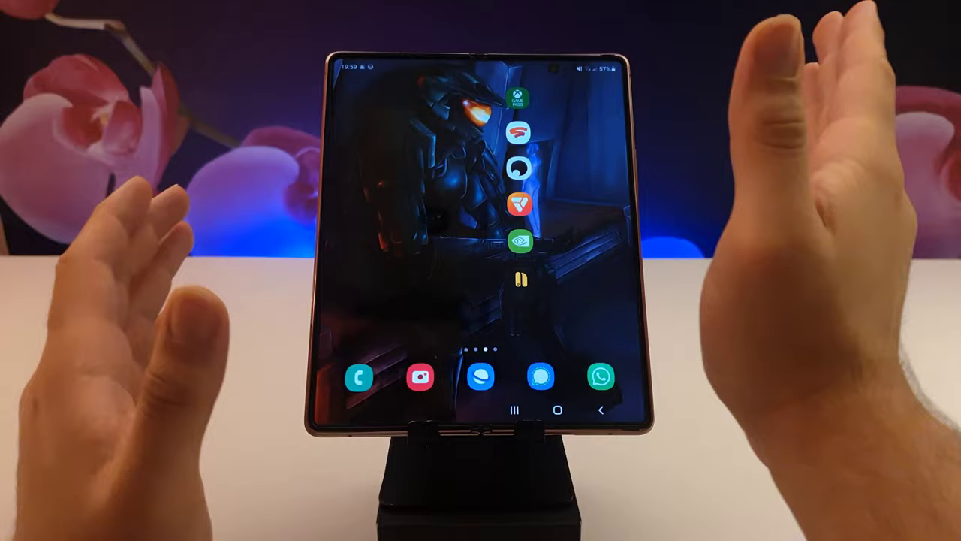
click(518, 132)
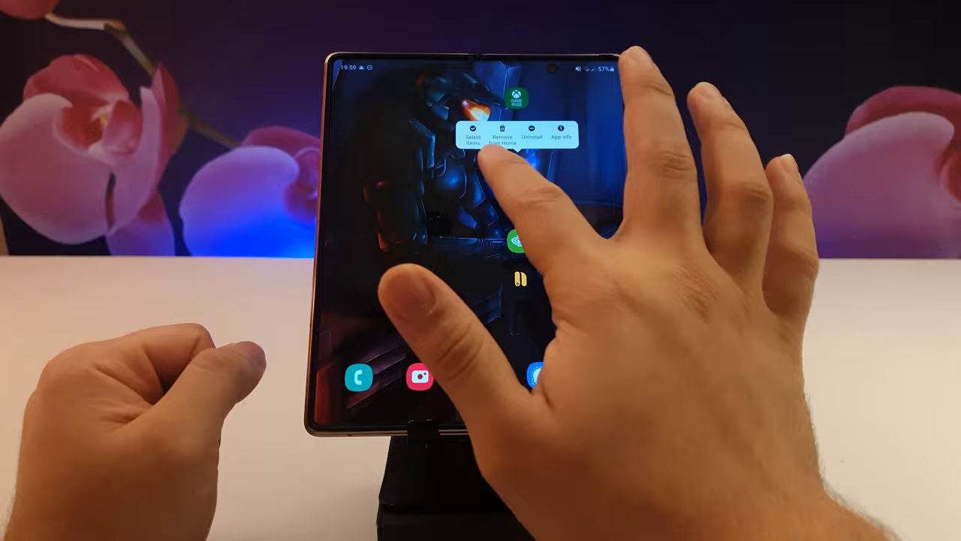